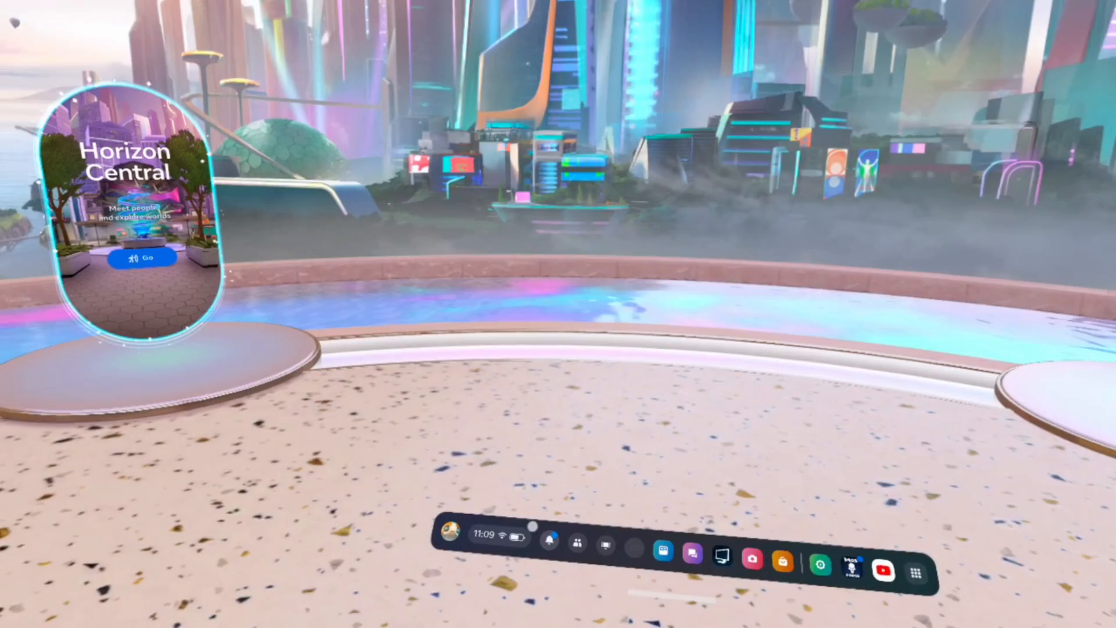
Step: Bring up the Quick Settings panel from the universal menu bar's clock/battery area
click(498, 537)
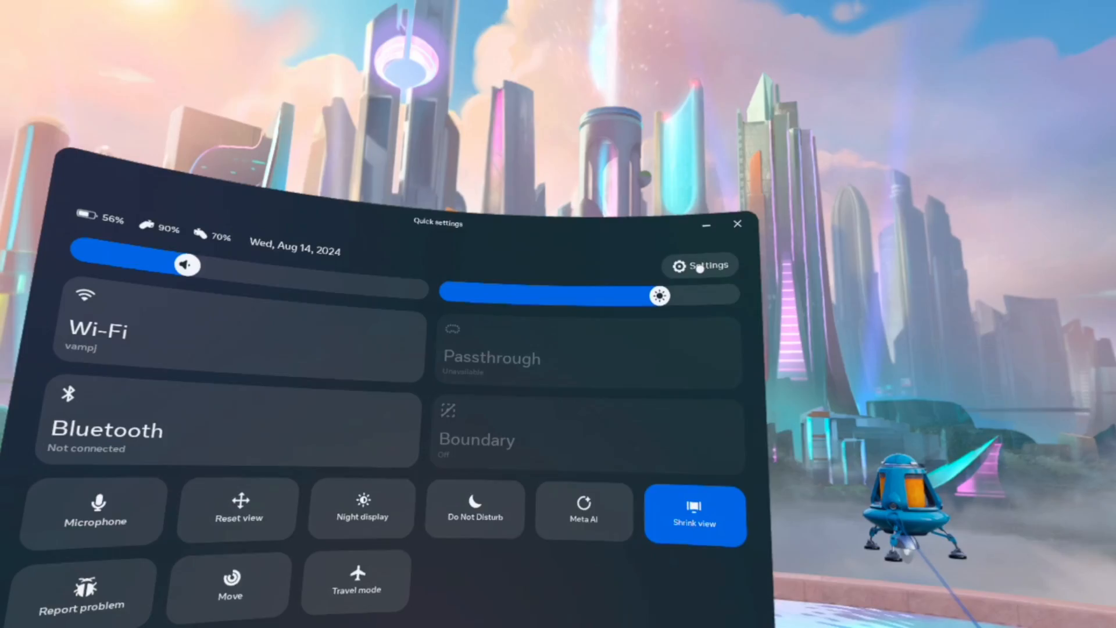
Step: Go from Quick Settings into the full Settings app's Experimental Features page
click(700, 265)
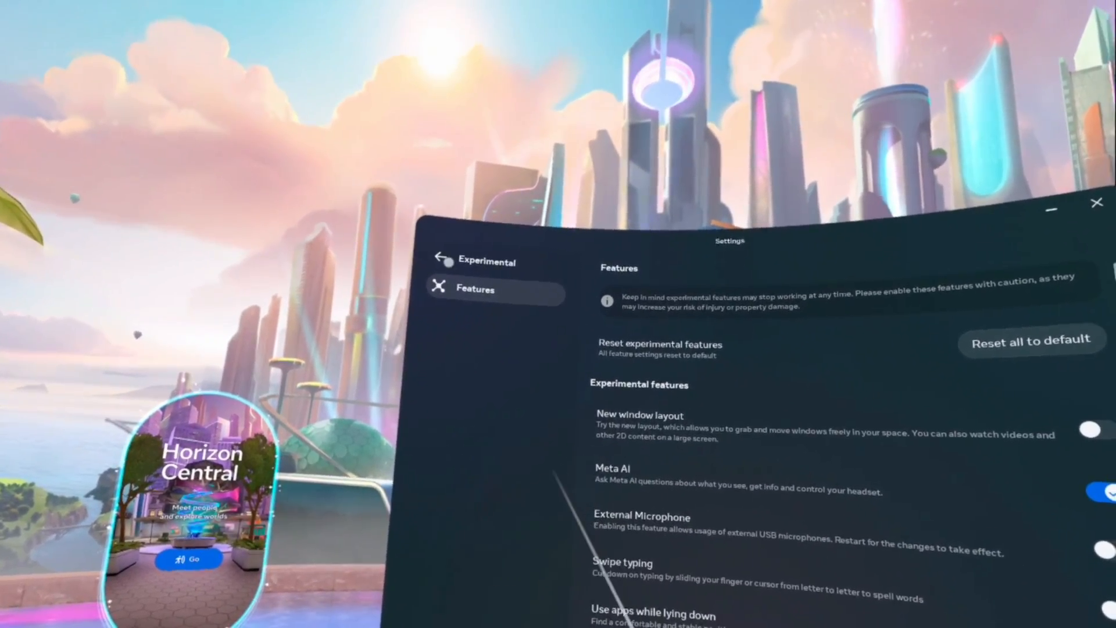
Step: Navigate back to the Settings grid and into System > Meta AI voice and privacy options
click(442, 259)
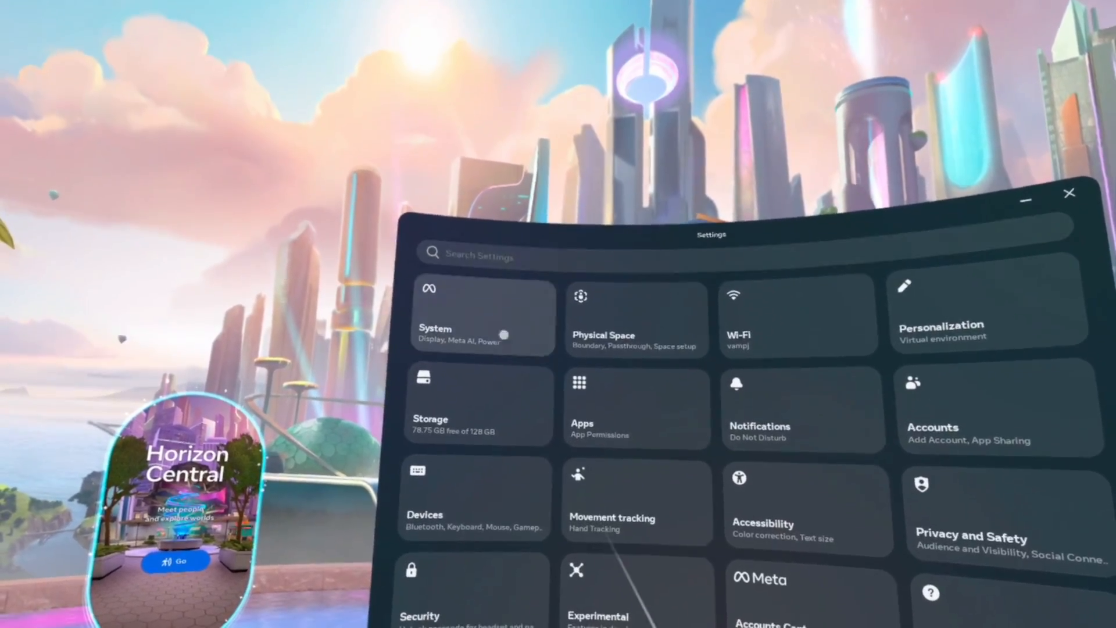
click(484, 316)
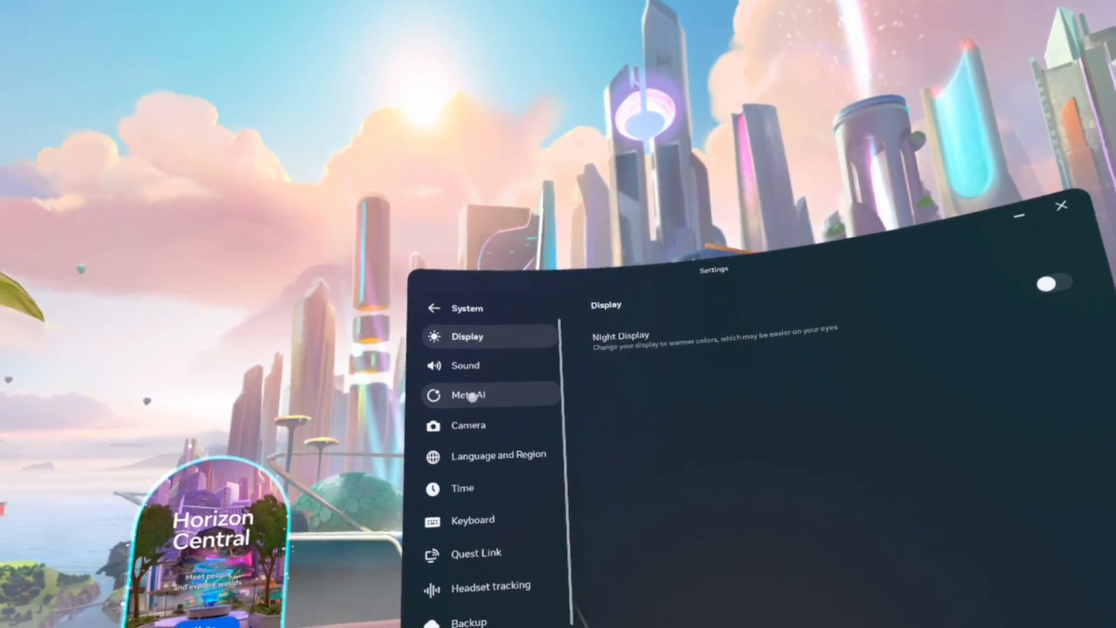
click(467, 394)
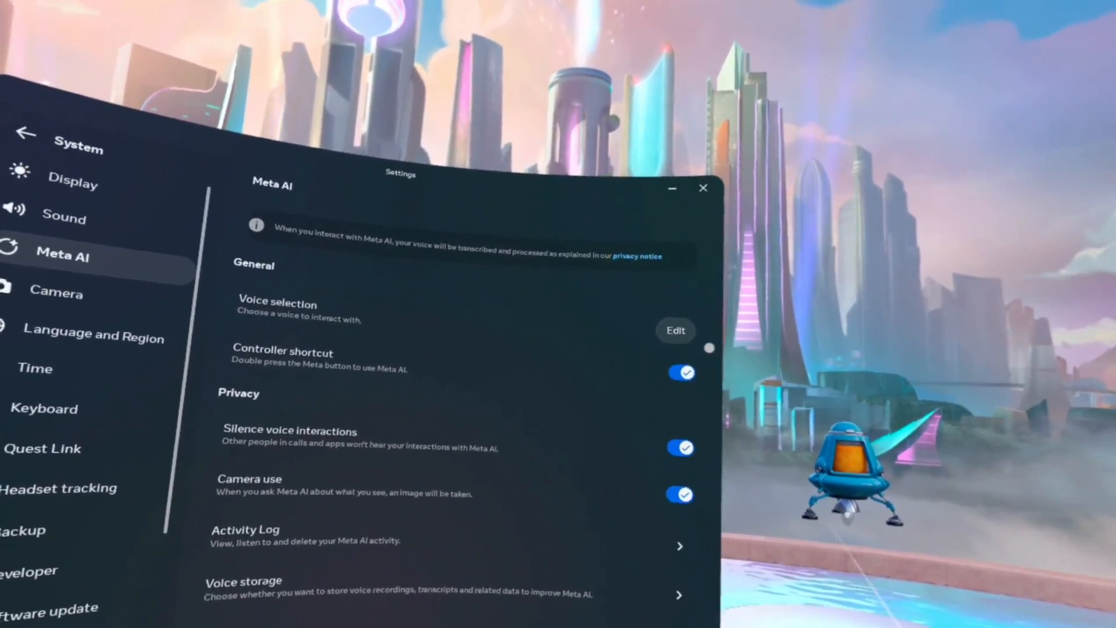
click(674, 330)
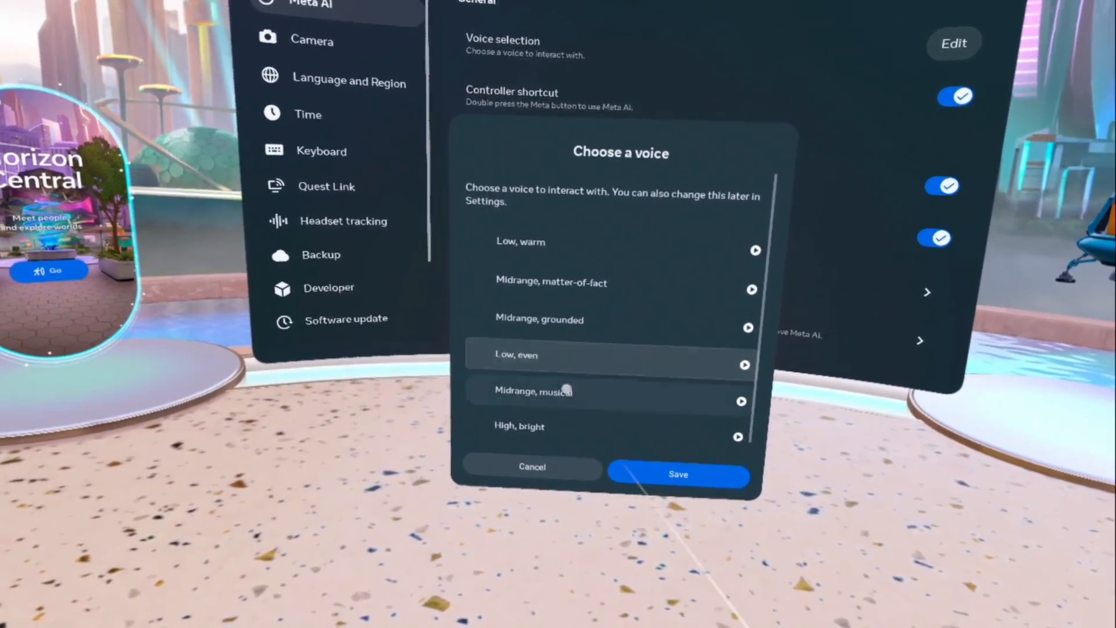
scroll(down, 3)
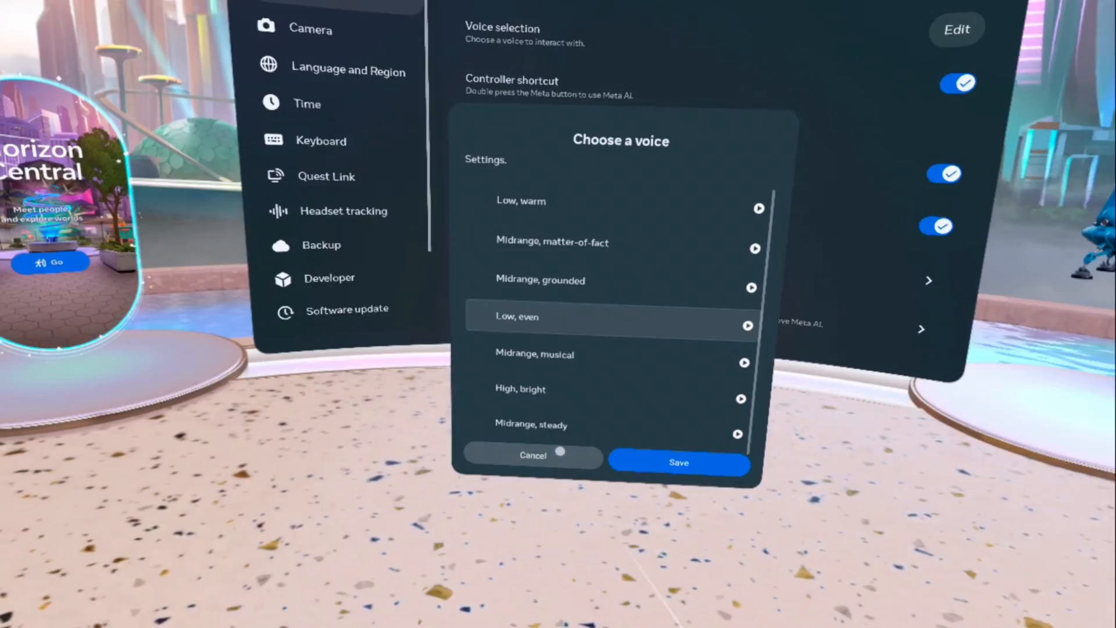
click(531, 454)
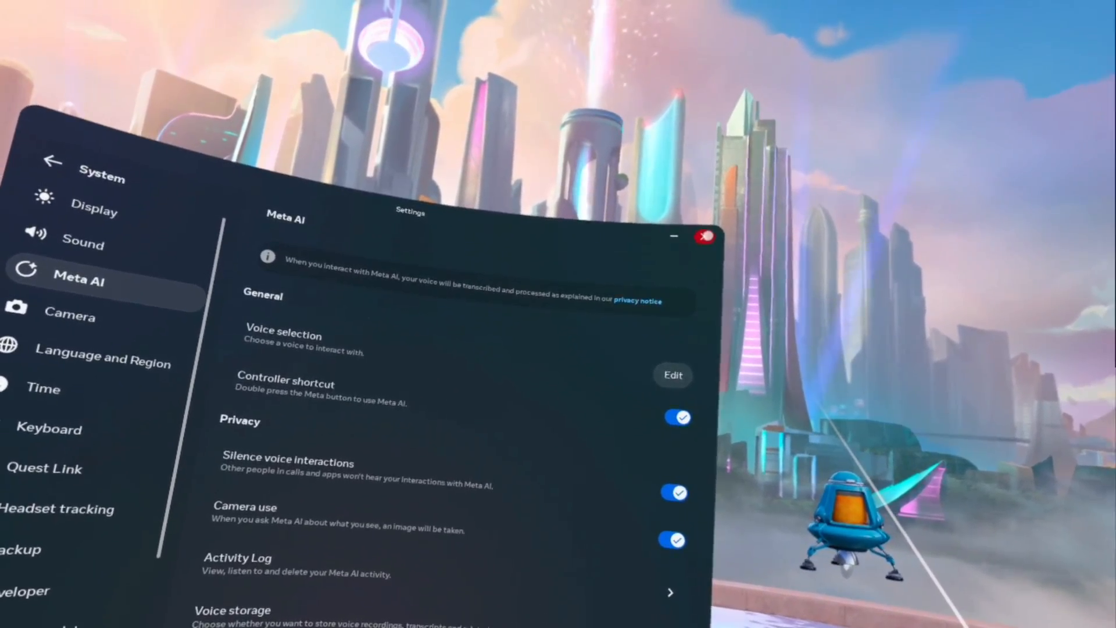
Step: Close Settings and reopen the Experimental Features page showing Meta AI switched on
click(705, 236)
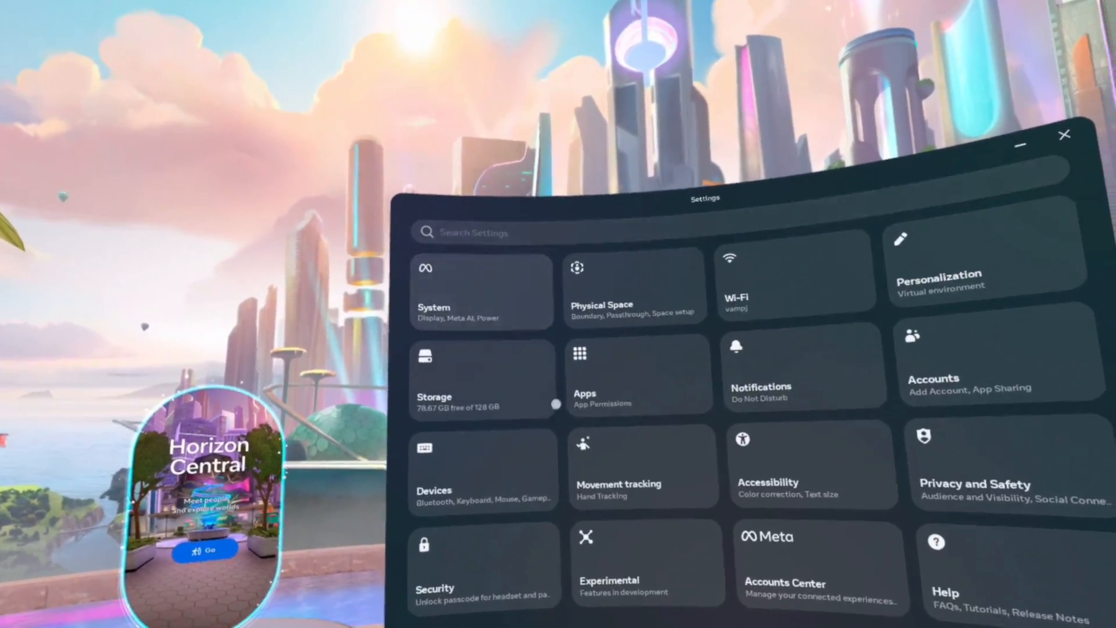
click(609, 555)
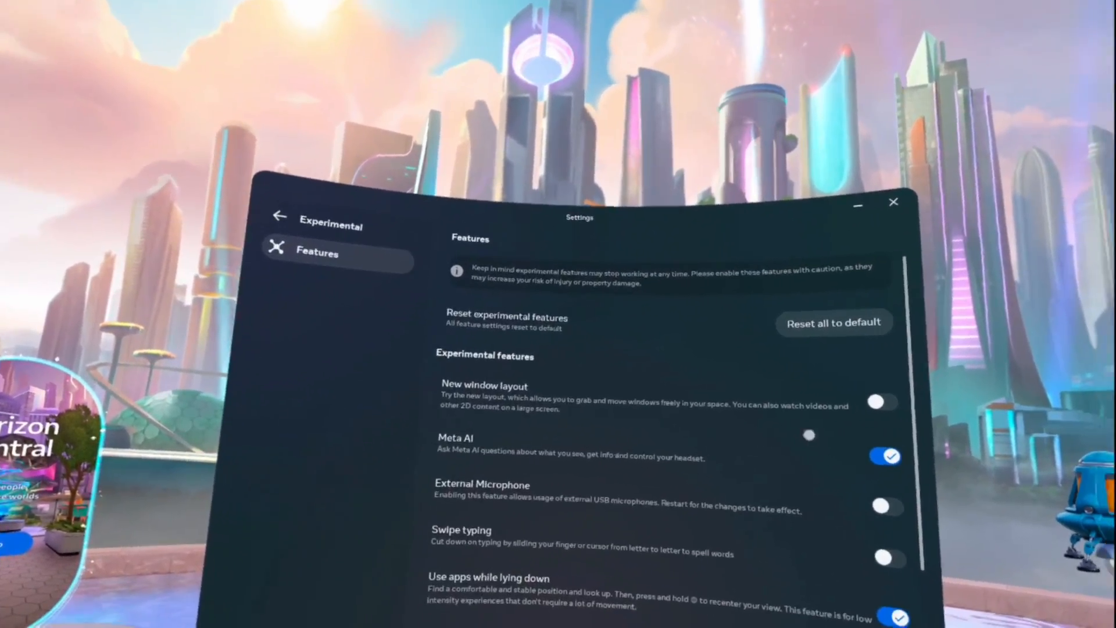